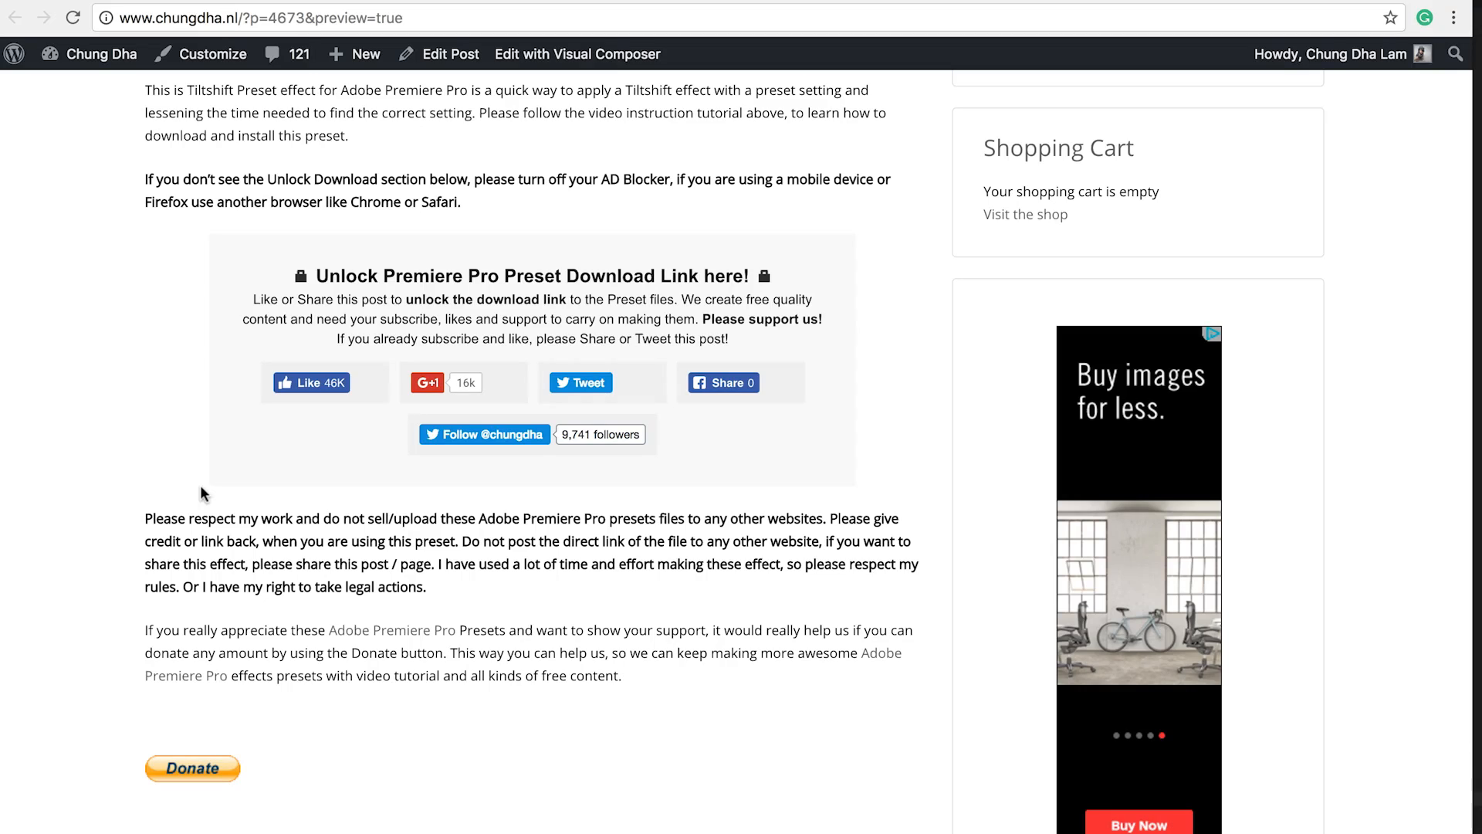
{"action": "mouse_move", "coordinate": [528, 508]}
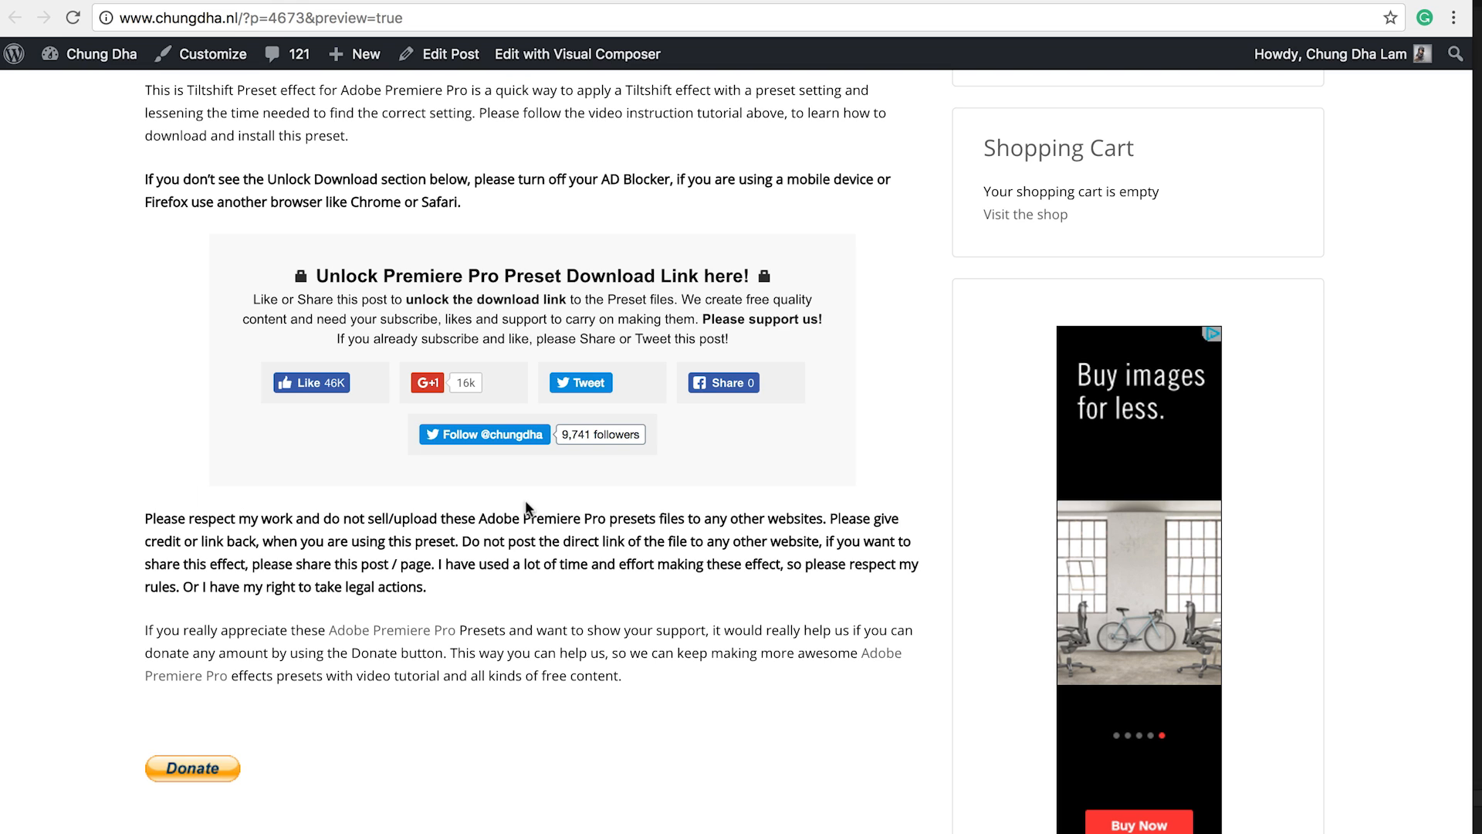
{"action": "mouse_move", "coordinate": [208, 318]}
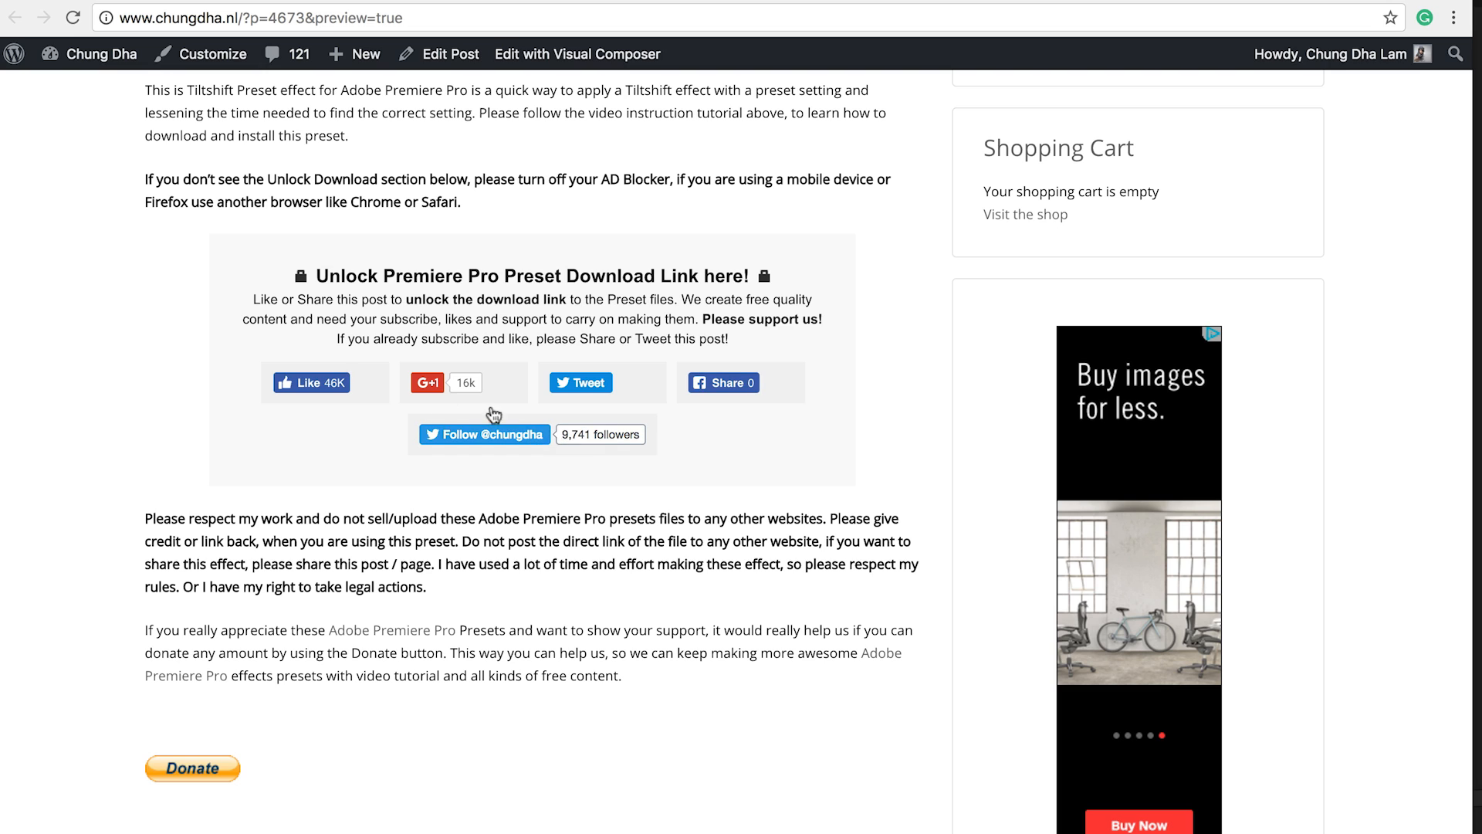
{"action": "mouse_move", "coordinate": [721, 382]}
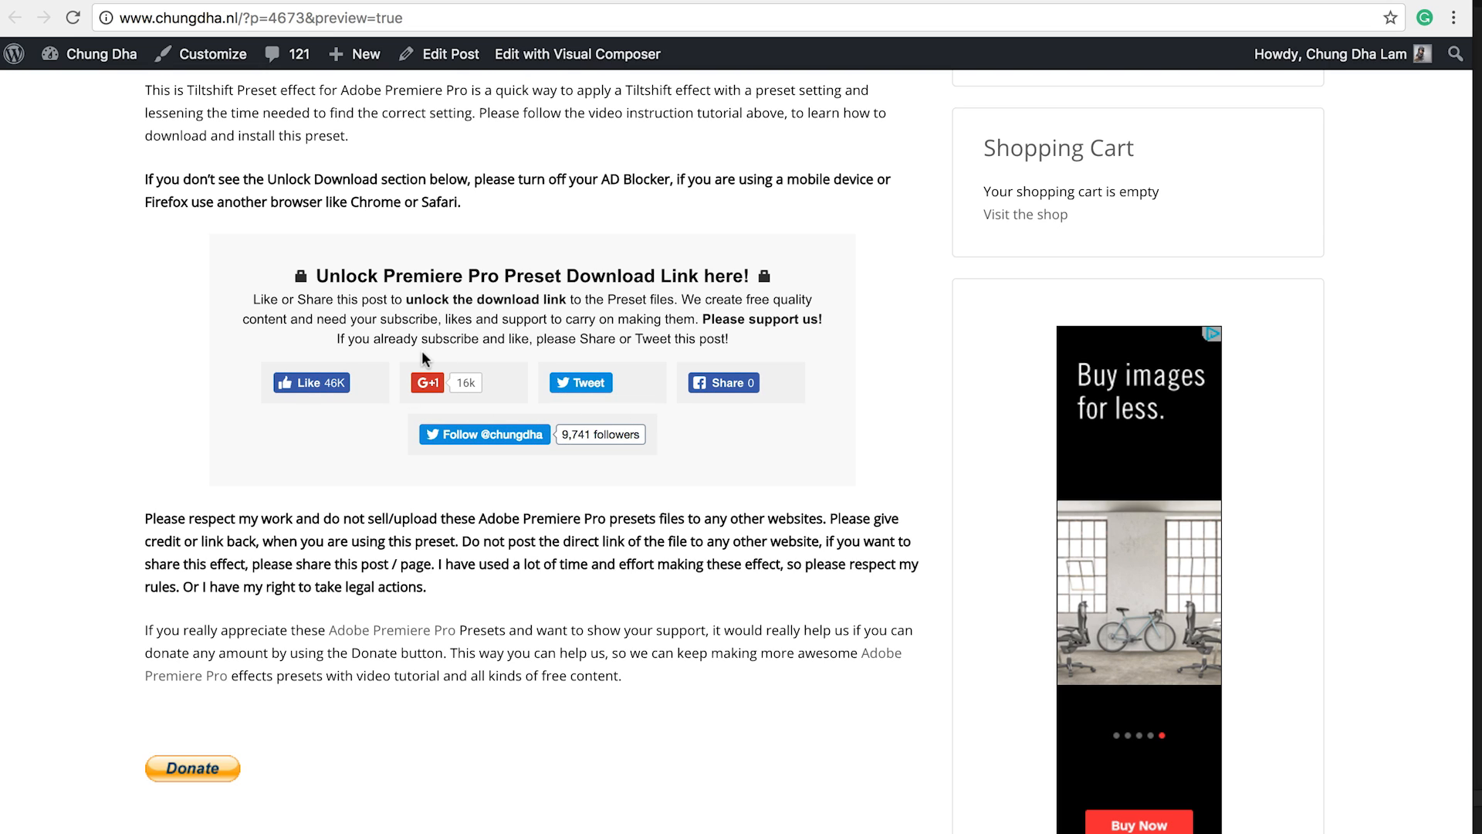
{"action": "mouse_move", "coordinate": [464, 457]}
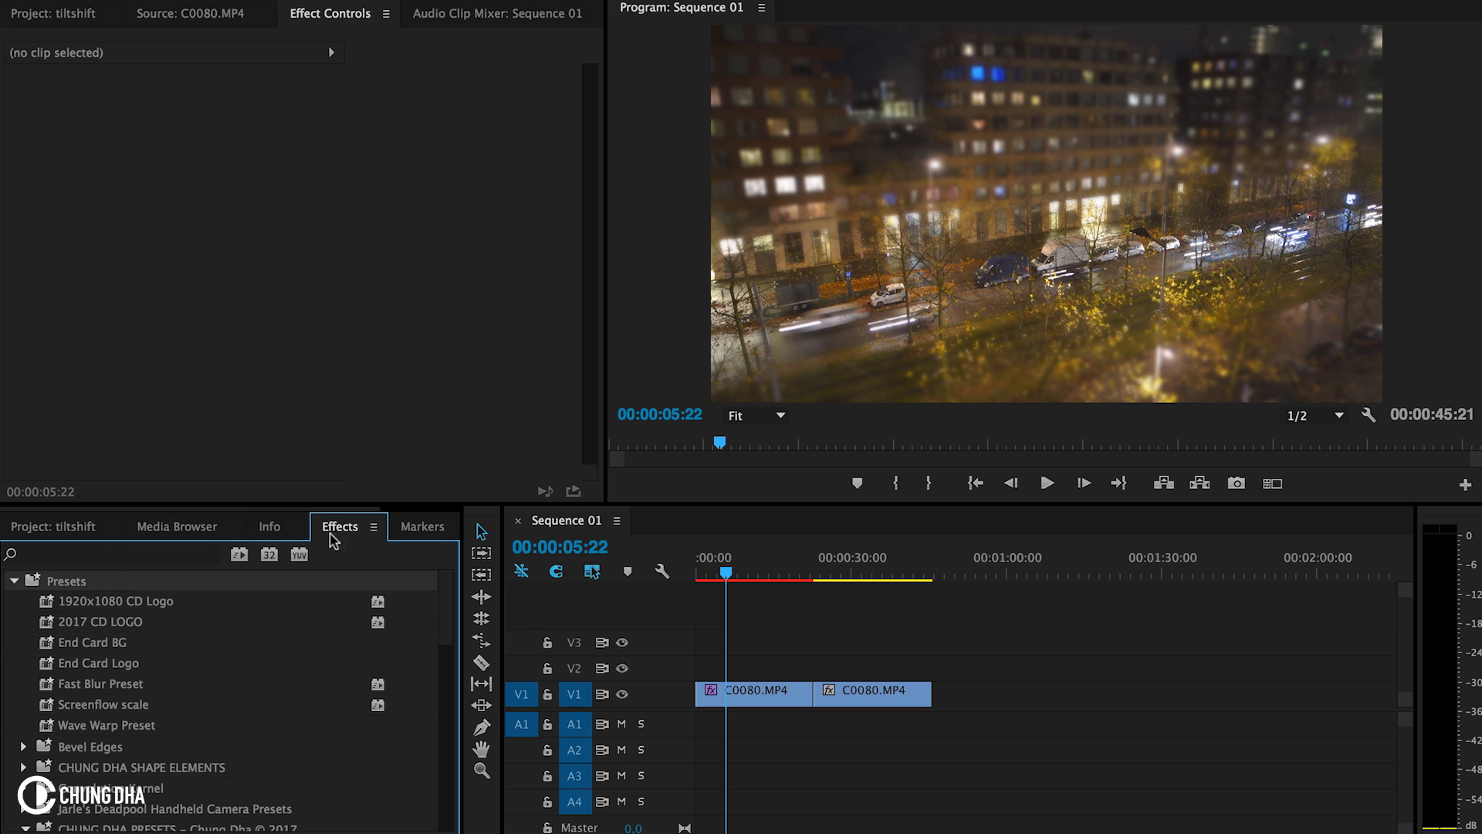
- Import the ChungDha_TiltShift.prfpset file into the Effects panel presets
{"action": "right_click", "coordinate": [142, 604]}
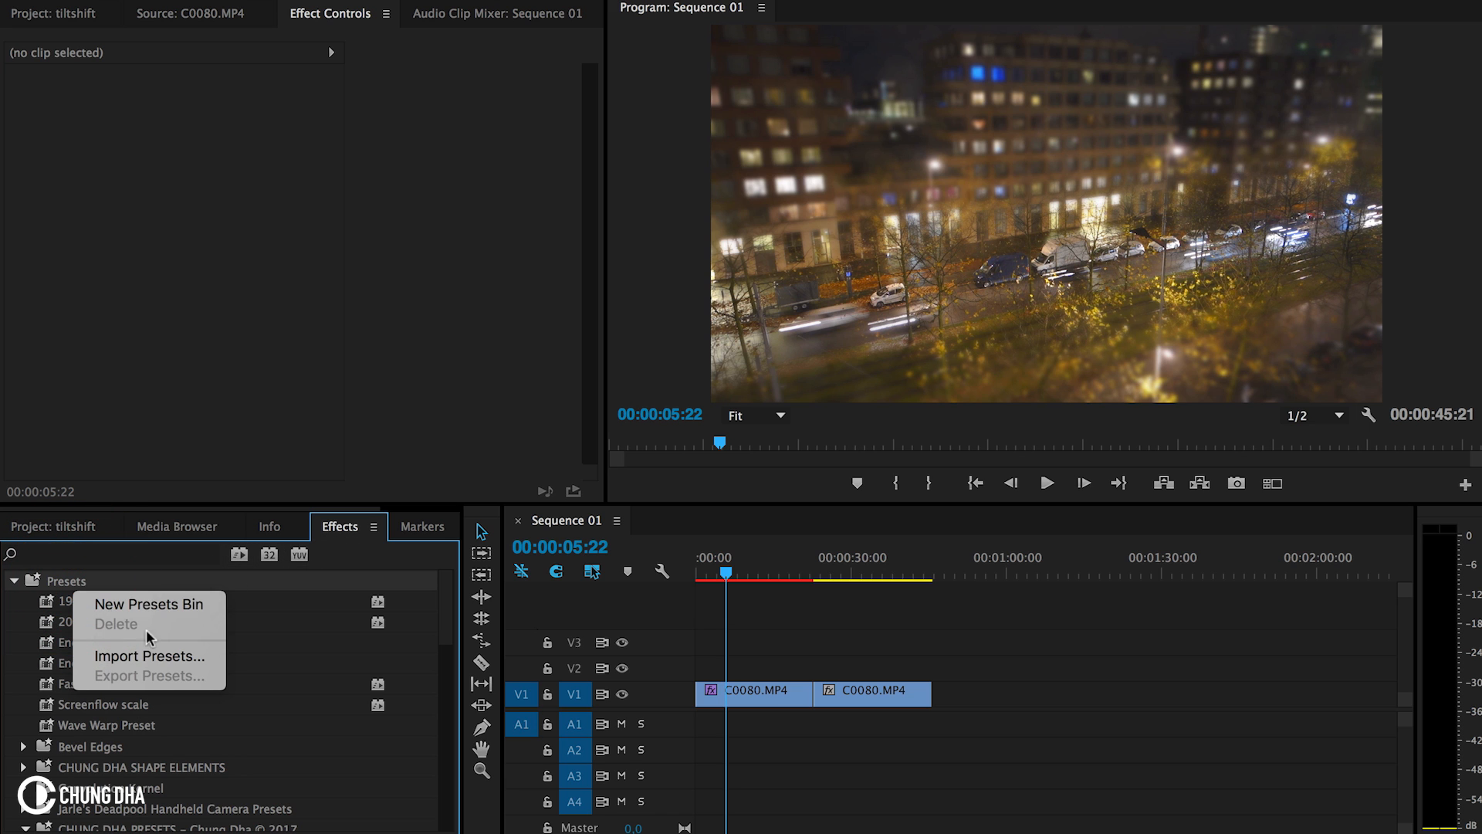
{"action": "left_click", "coordinate": [148, 654]}
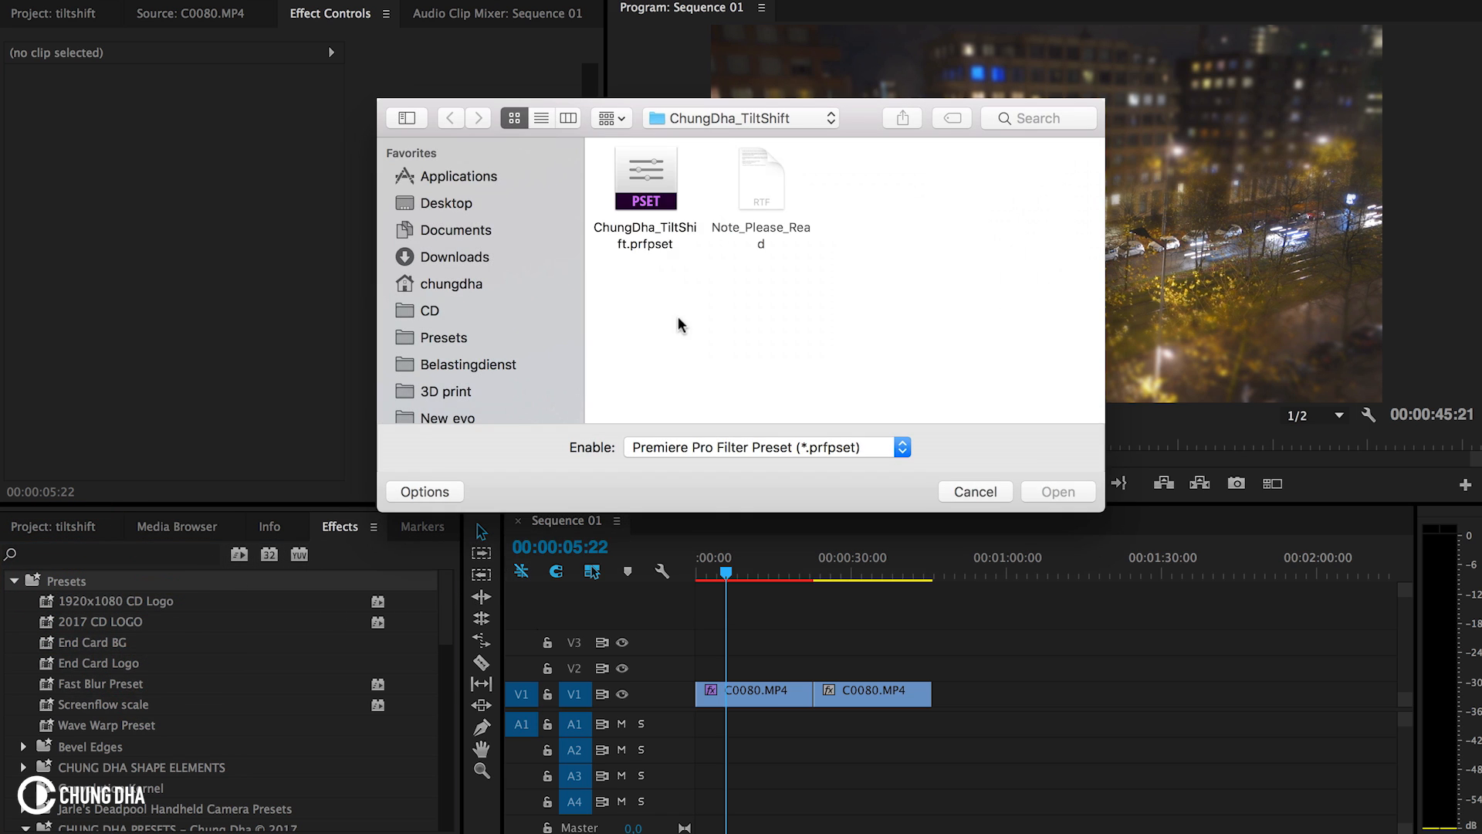
{"action": "left_click", "coordinate": [645, 179]}
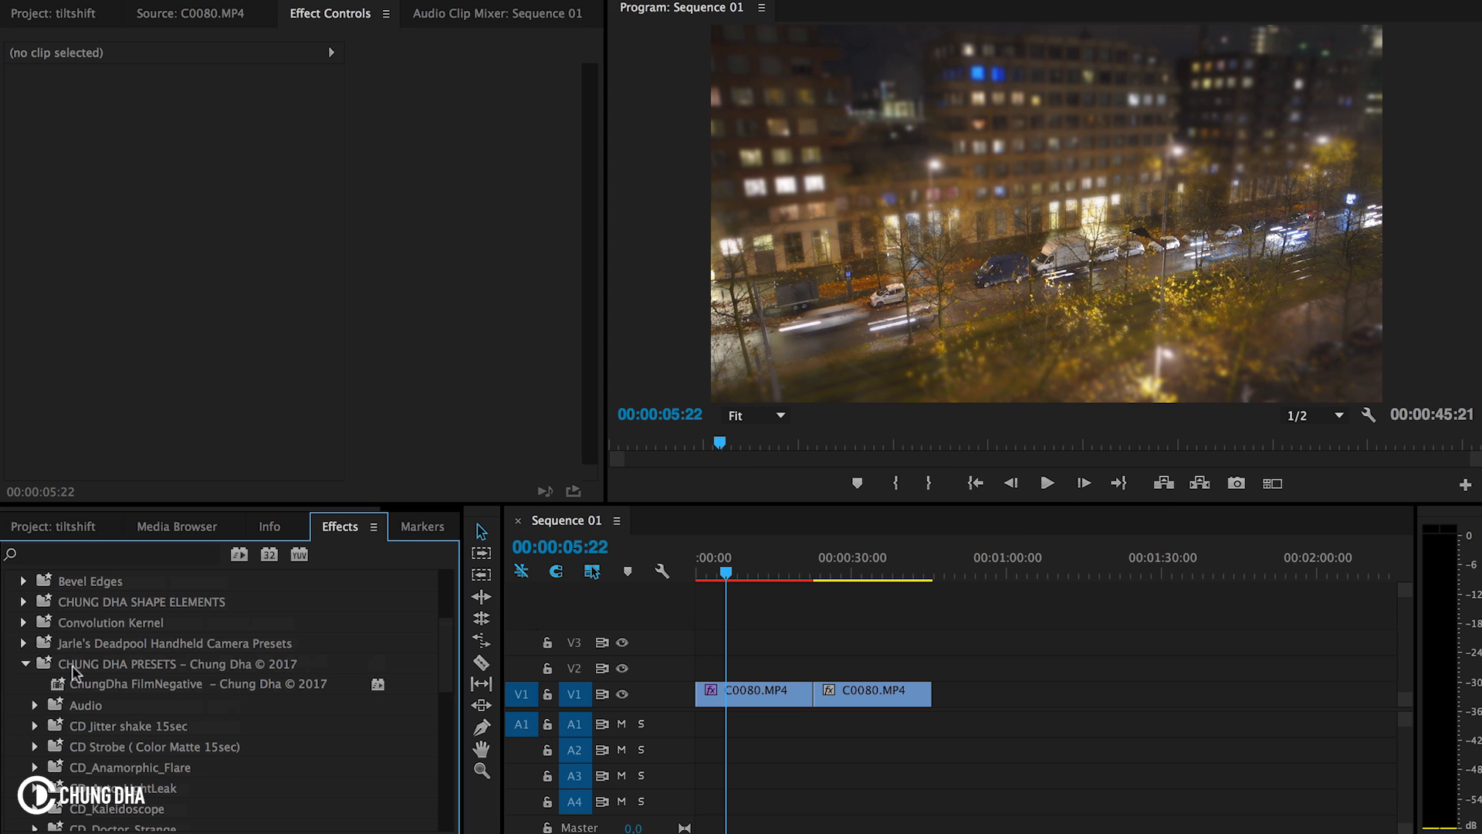
- Scroll the Effects panel down to the ChungDha Tiltshift preset folder
{"action": "scroll", "scroll_direction": "down", "scroll_amount": 3}
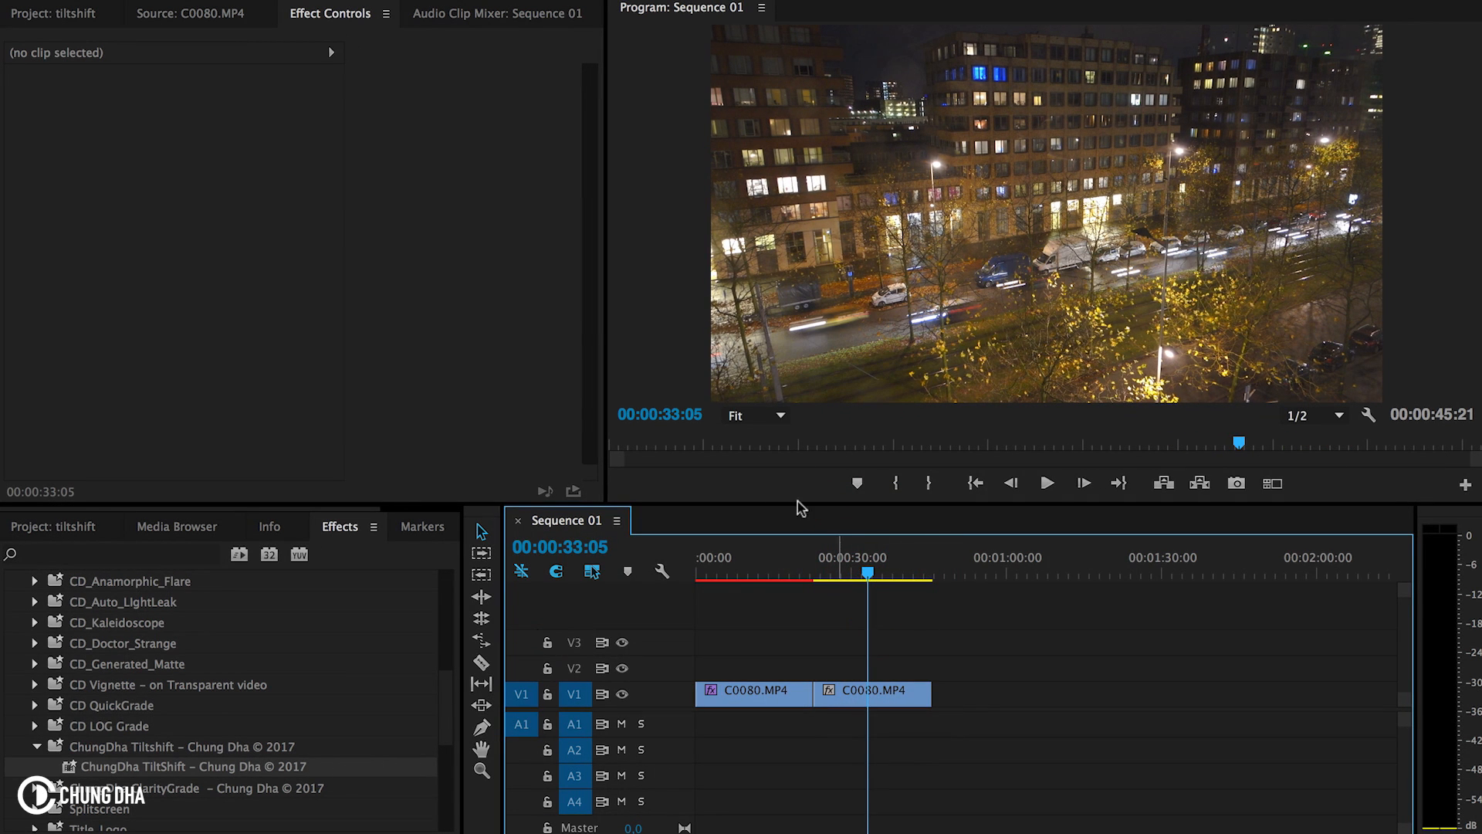
- Apply the ChungDha TiltShift preset to the second C0080.MP4 clip
{"action": "left_click", "coordinate": [111, 704]}
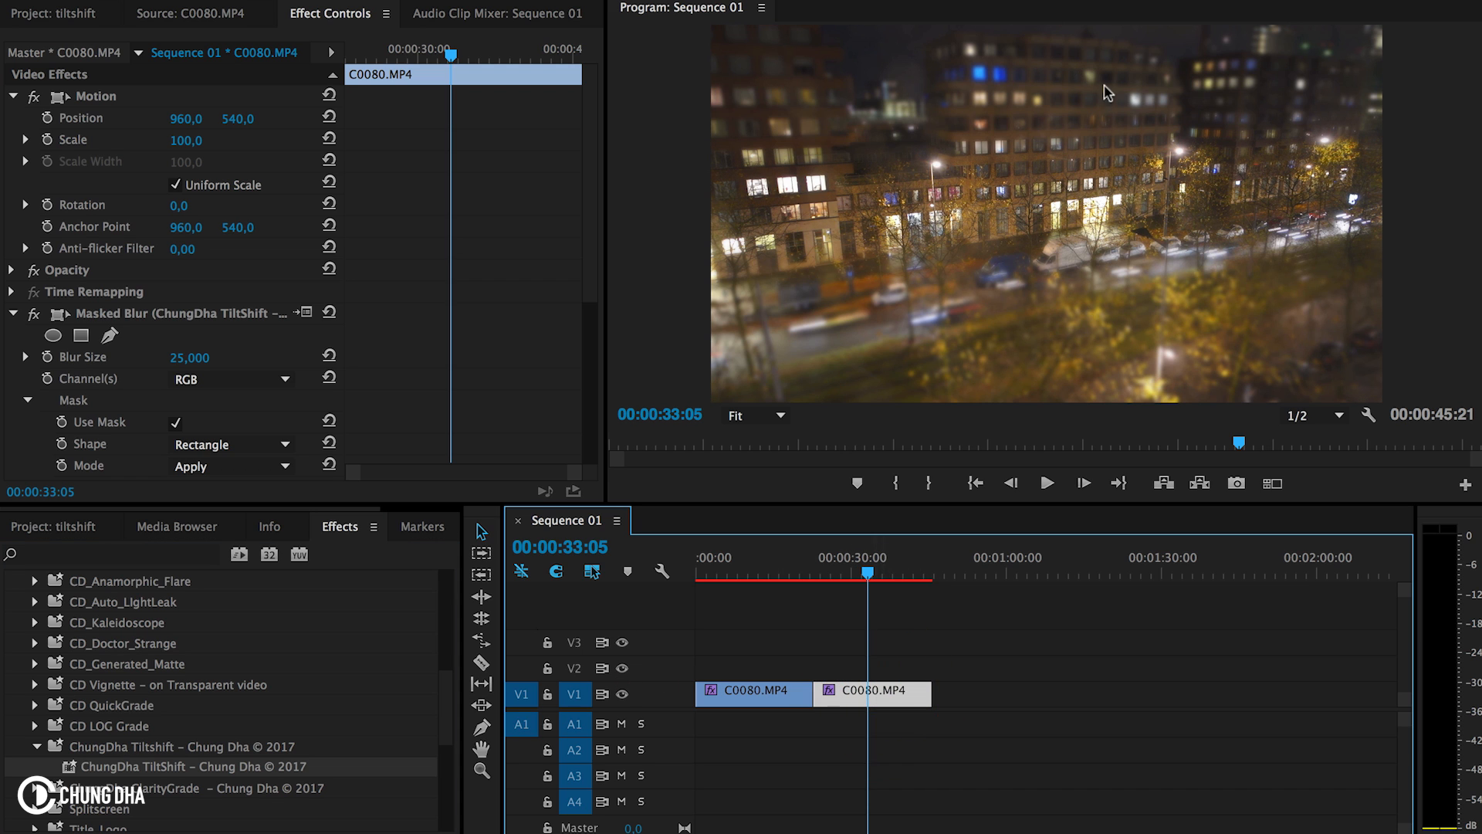
{"action": "mouse_move", "coordinate": [928, 188]}
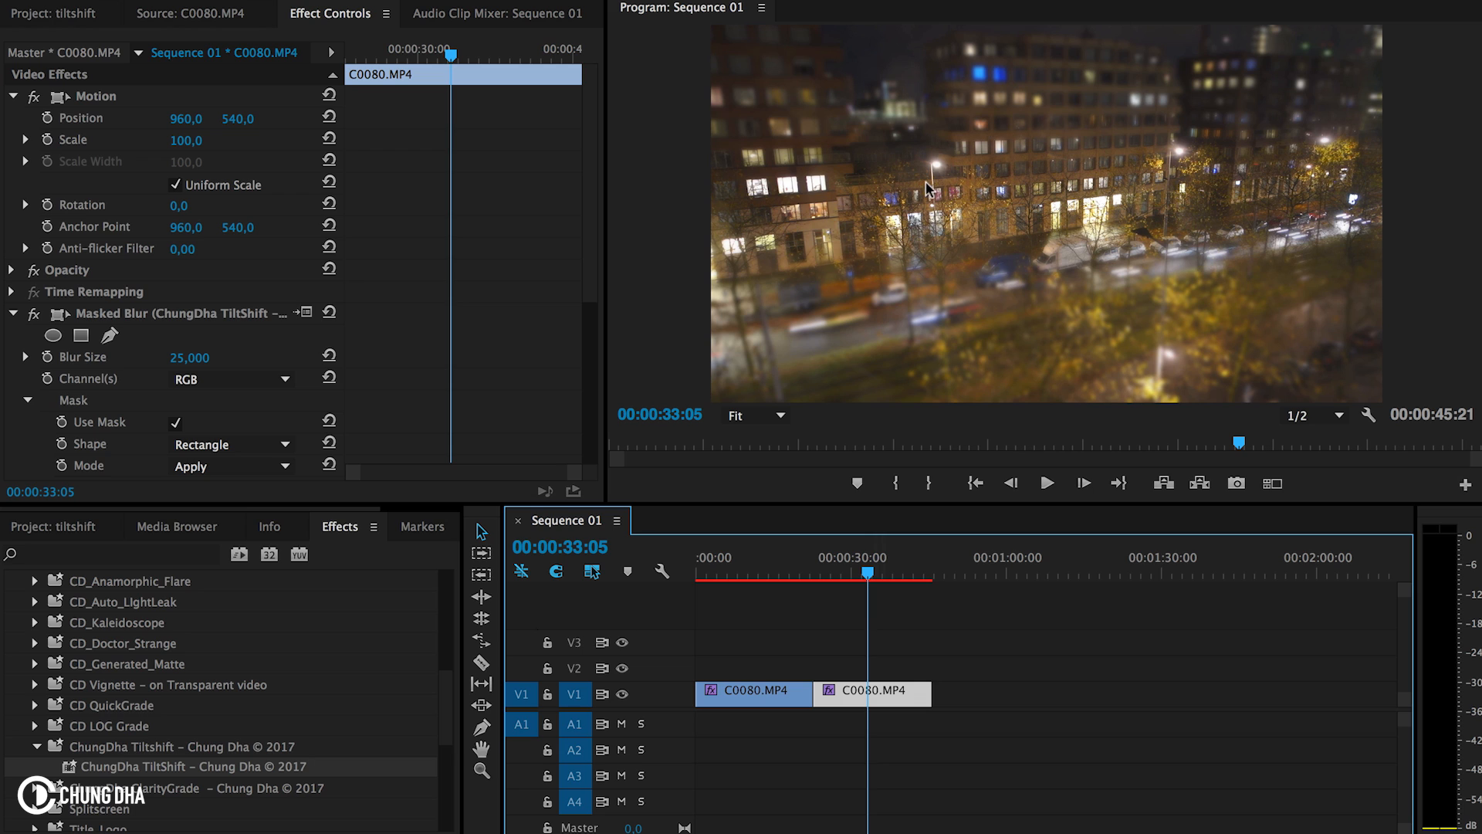
{"action": "mouse_move", "coordinate": [1004, 201]}
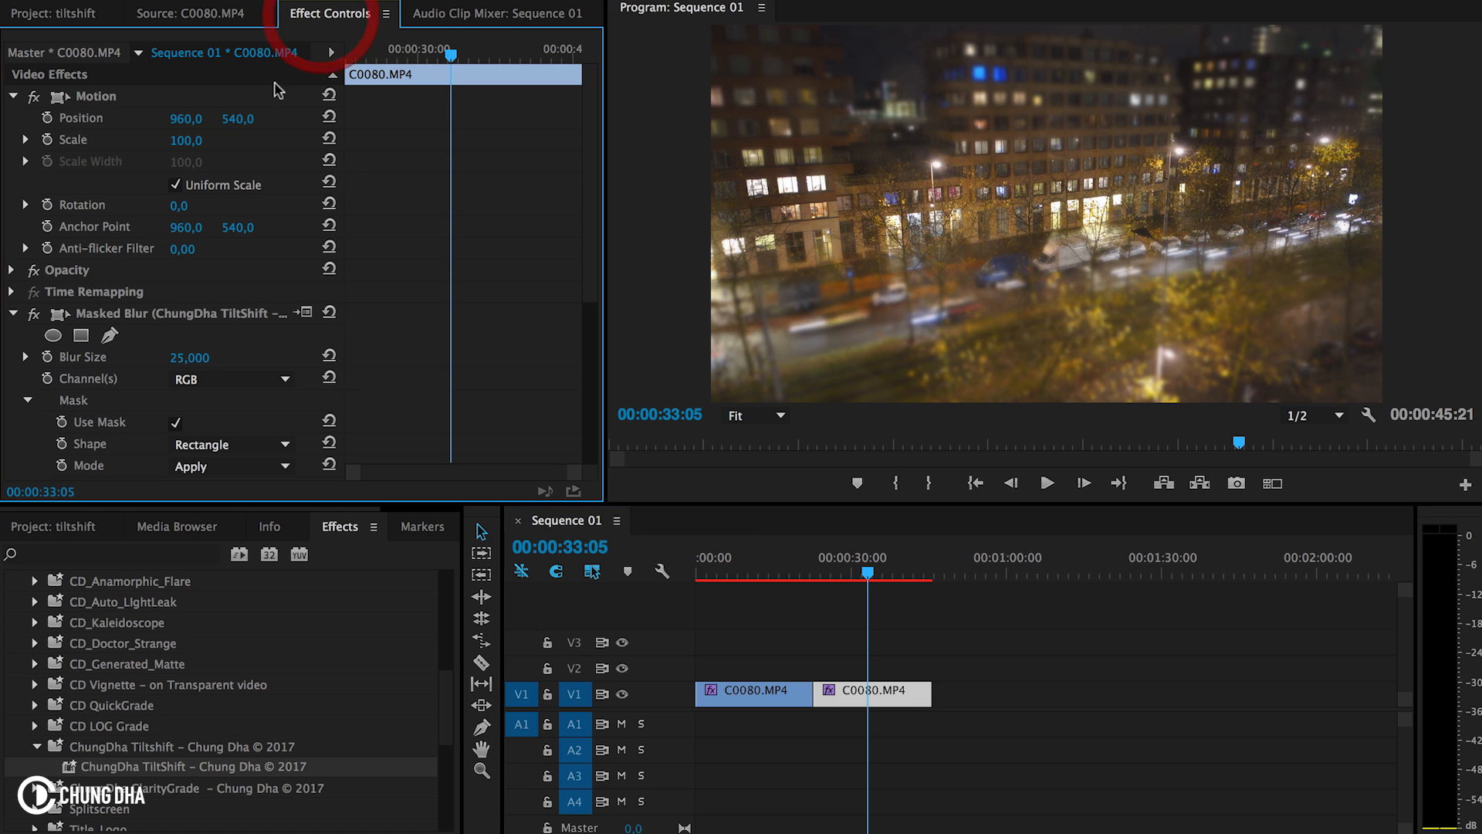
- Move and narrow the Masked Blur focus band along the street, then deselect the clip
{"action": "left_click", "coordinate": [183, 313]}
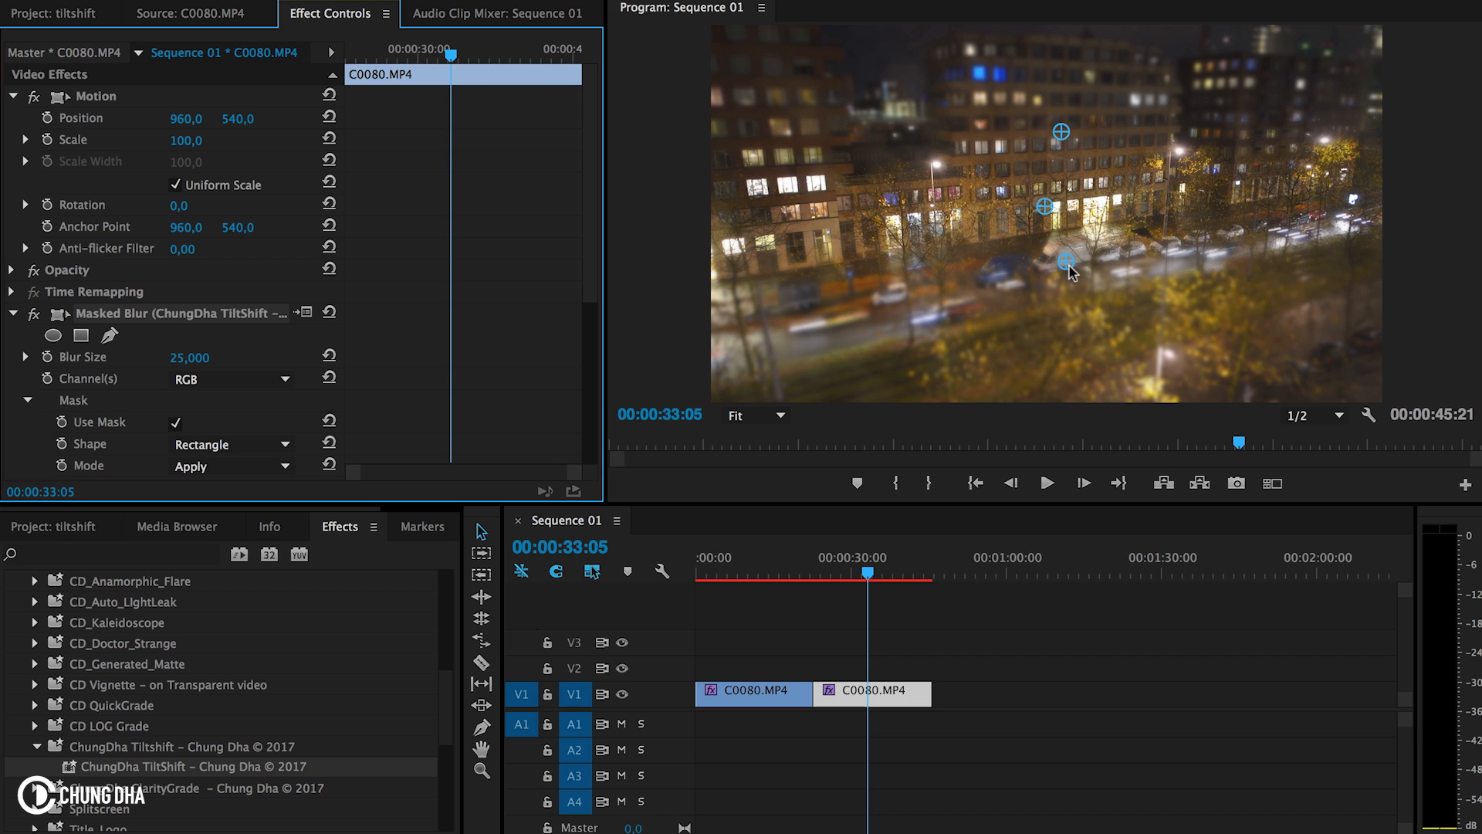
{"action": "left_click_drag", "start_coordinate": [1067, 262], "coordinate": [1091, 302]}
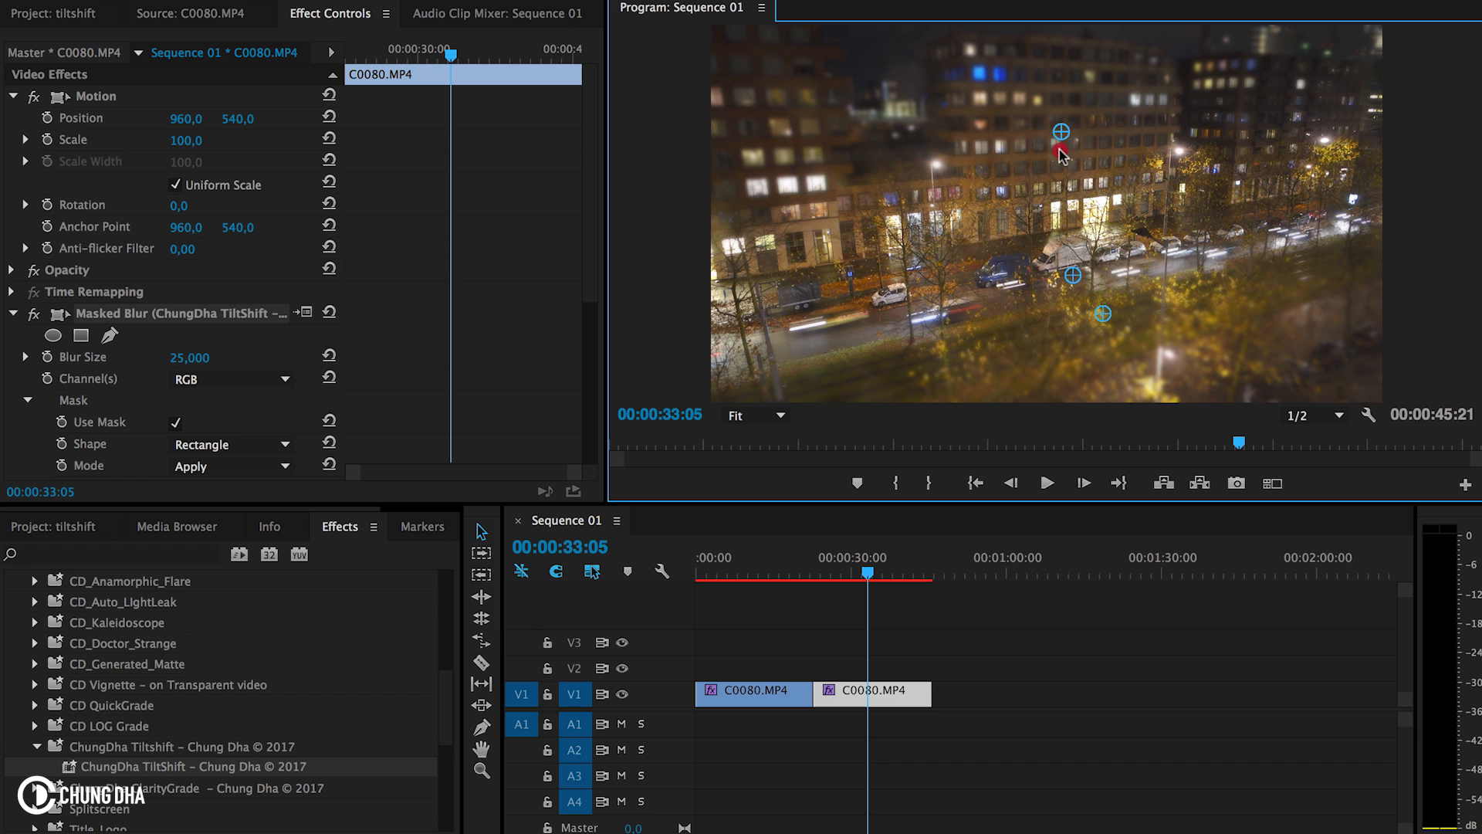
{"action": "left_click_drag", "start_coordinate": [1059, 153], "coordinate": [1080, 205]}
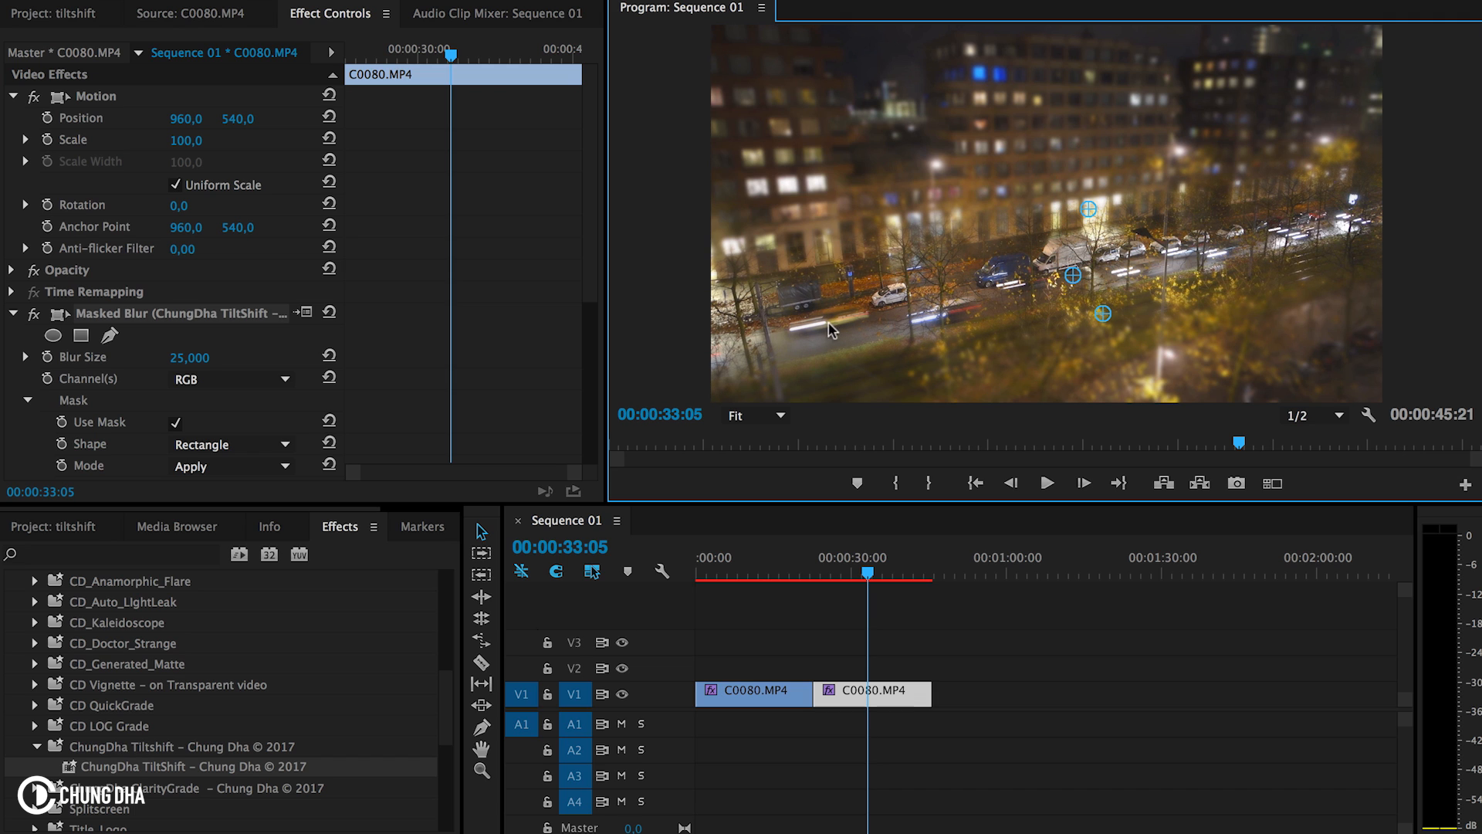
{"action": "mouse_move", "coordinate": [616, 357]}
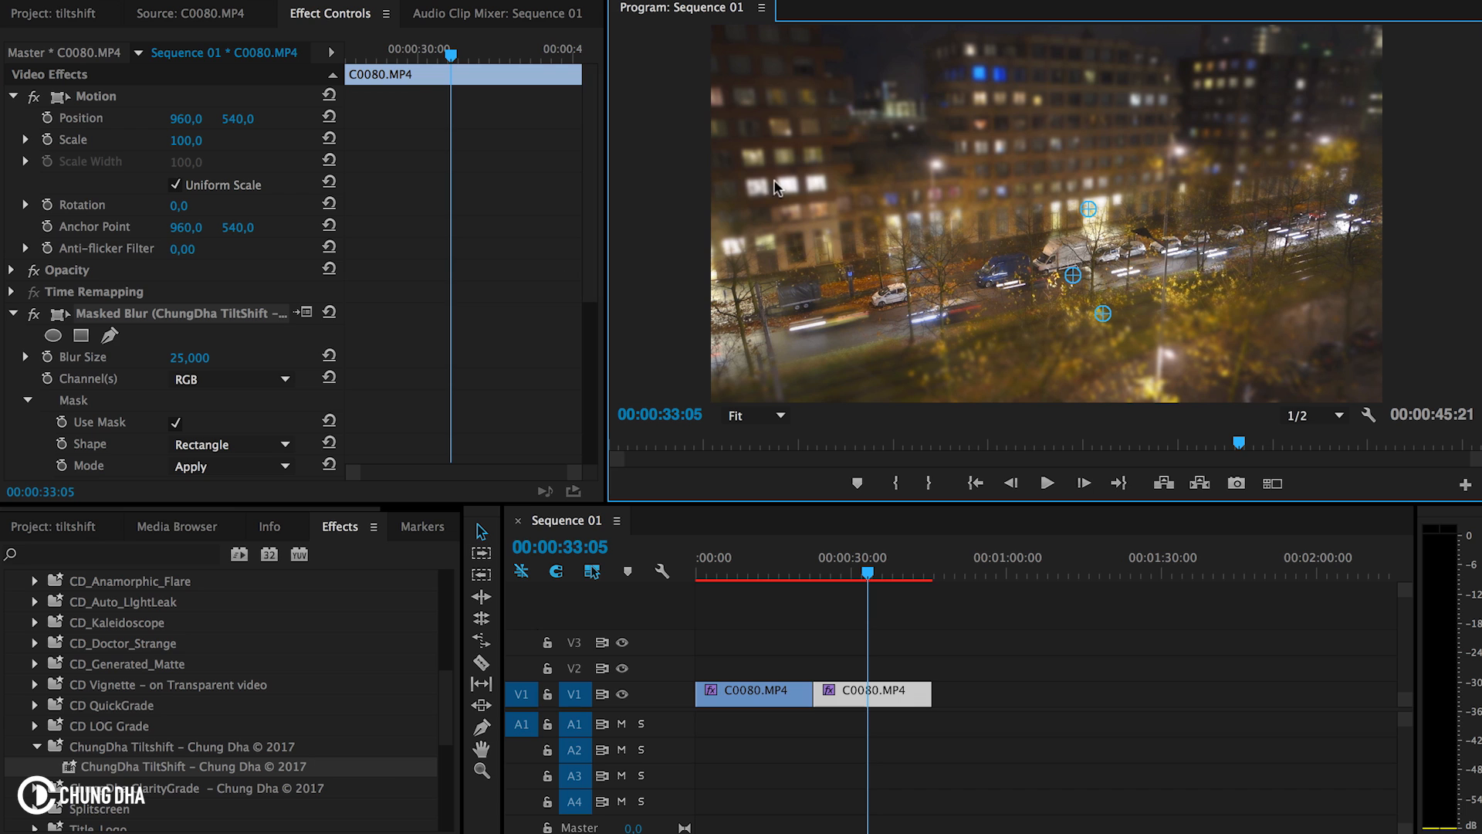
{"action": "mouse_move", "coordinate": [558, 250]}
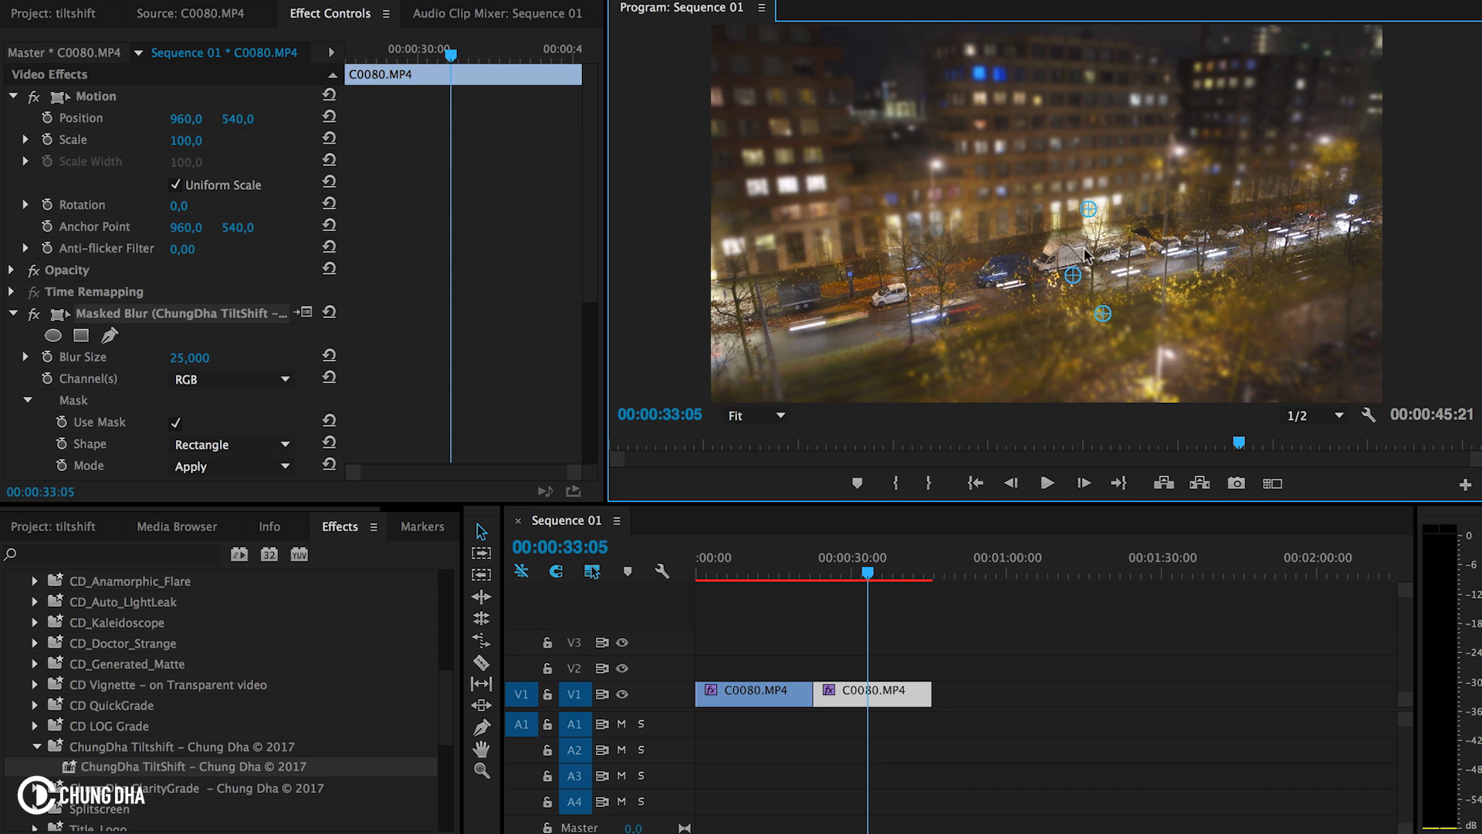
{"action": "mouse_move", "coordinate": [999, 309]}
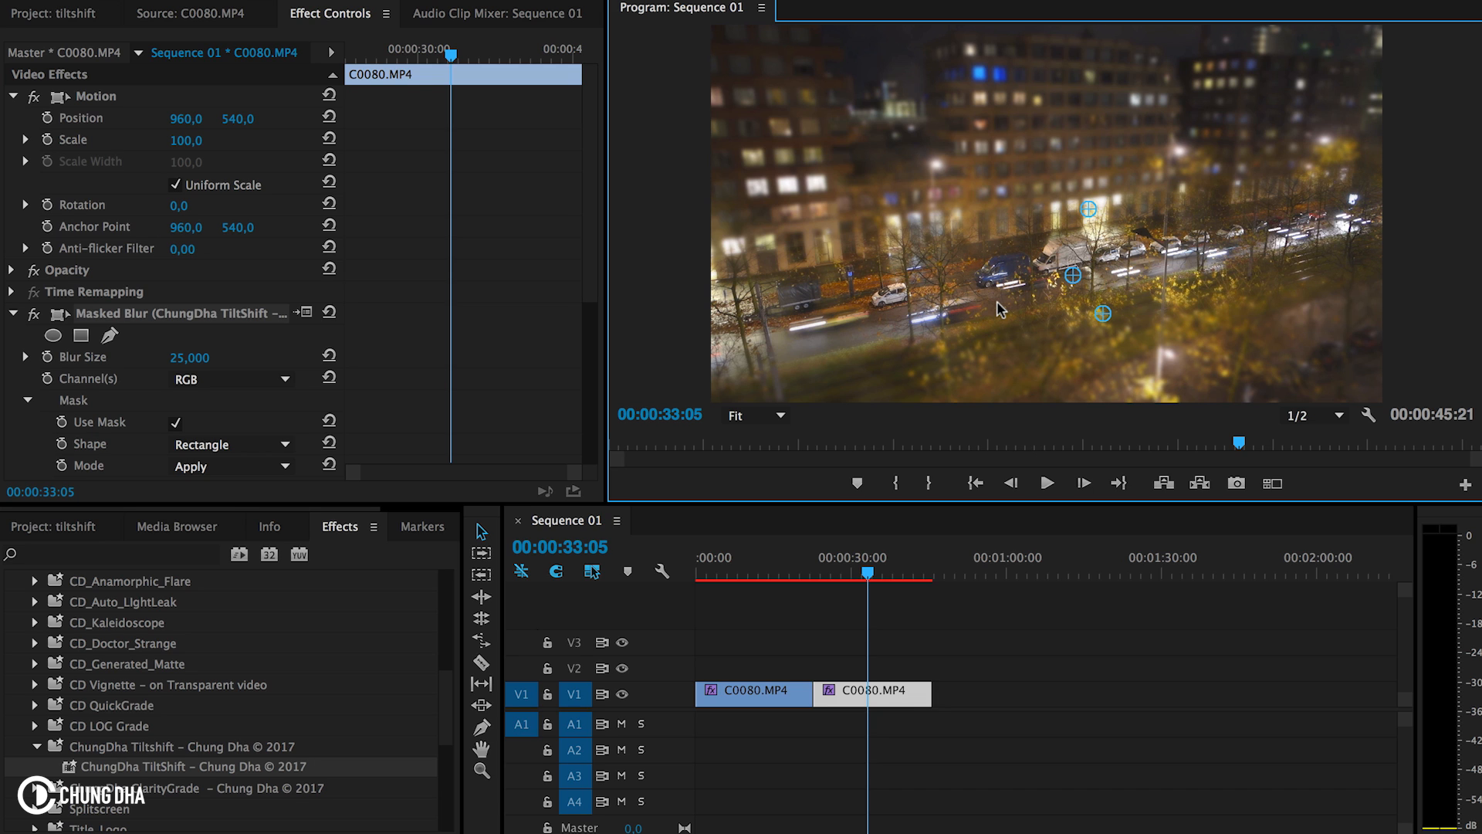
{"action": "left_click", "coordinate": [898, 642]}
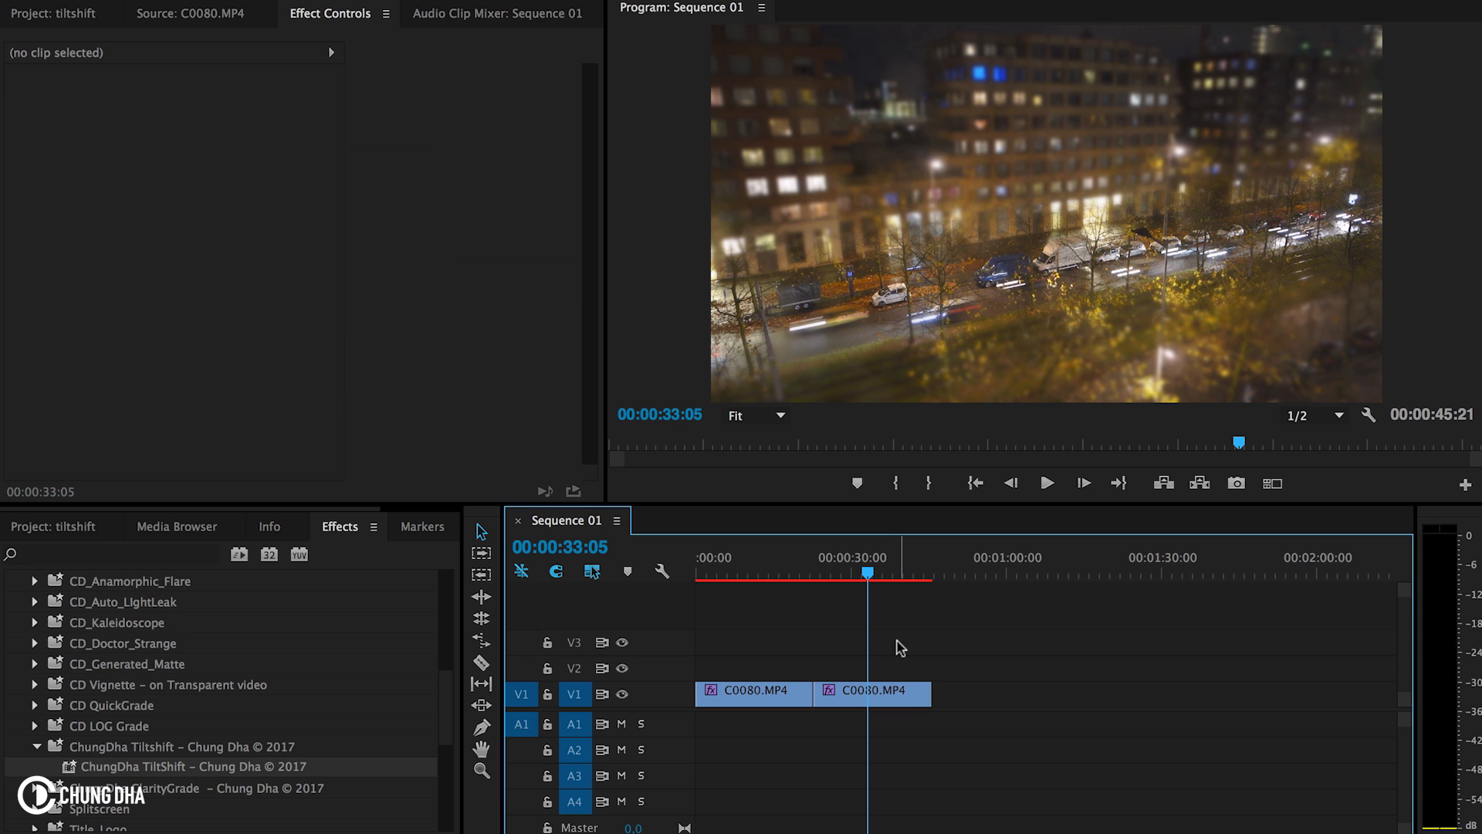